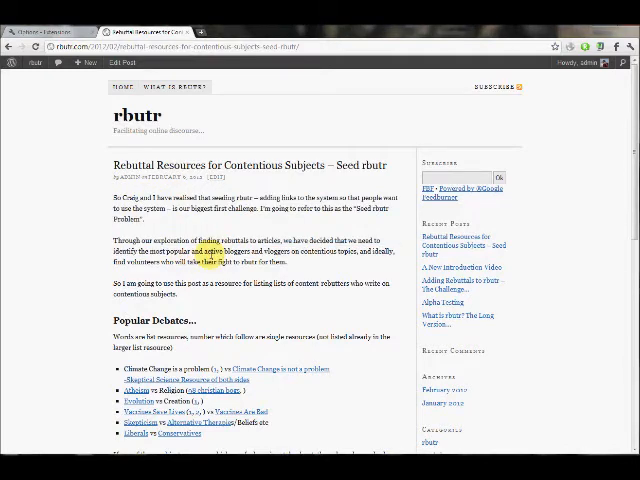
Step: Open the 'Climate Change is not a problem' link under Popular Debates and scroll the Mannkal page
scroll(down, 3)
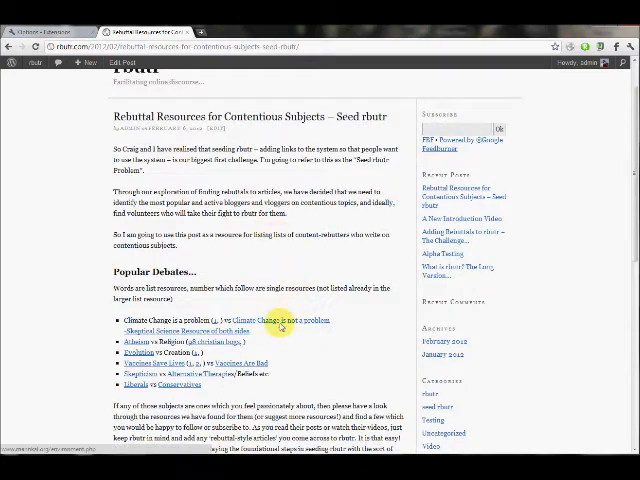
click(296, 320)
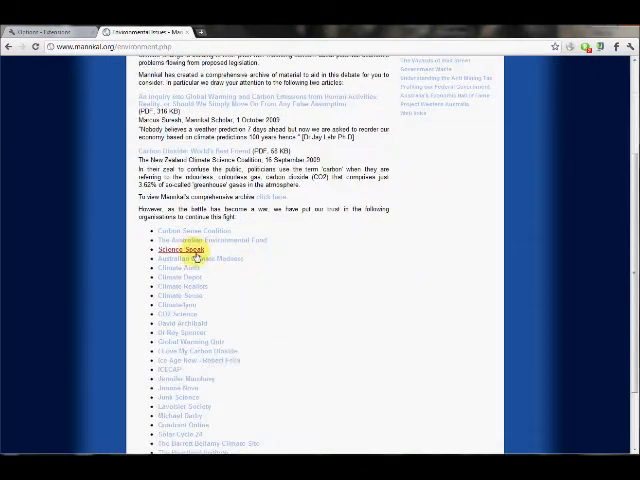
scroll(down, 3)
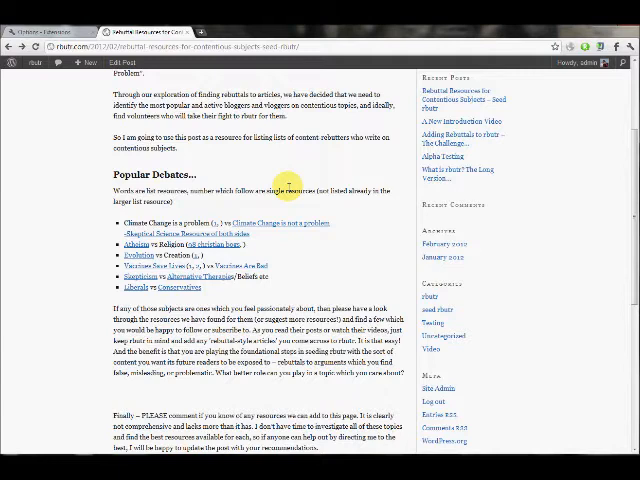
mouse_move(175, 200)
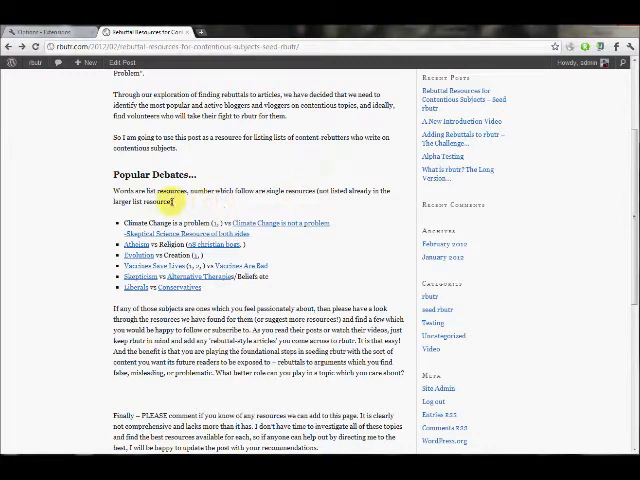
mouse_move(228, 218)
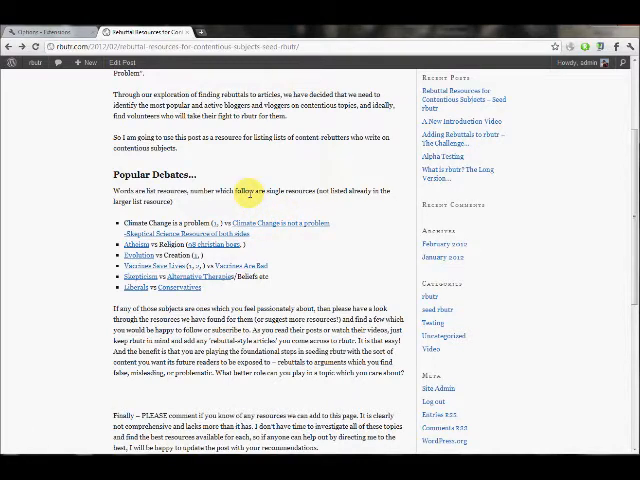
mouse_move(188, 244)
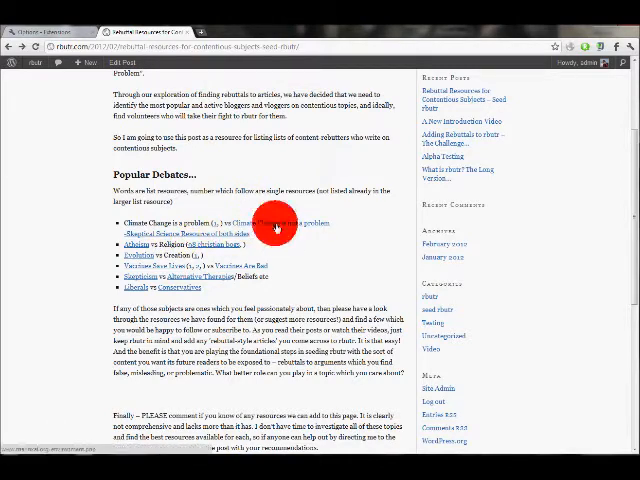
Step: Reopen the Mannkal climate list and browse the Australian Climate Madness blog
click(278, 222)
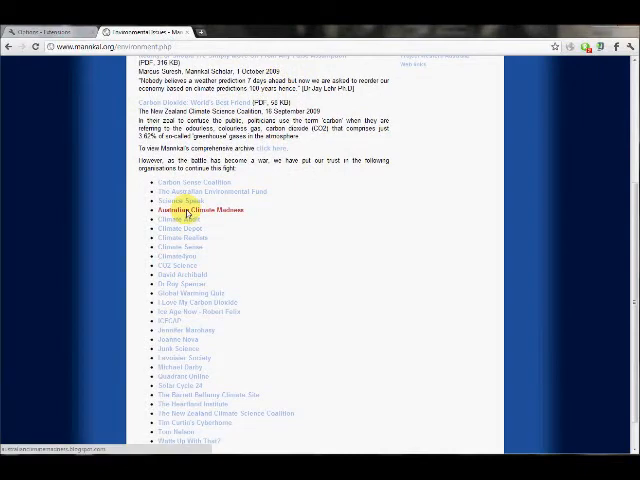
click(191, 210)
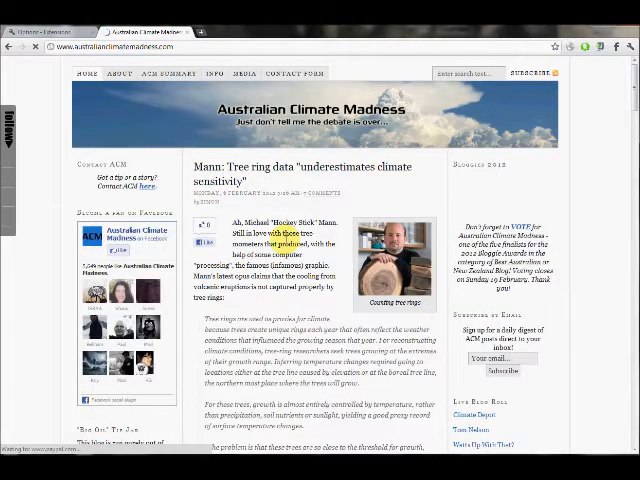
scroll(down, 3)
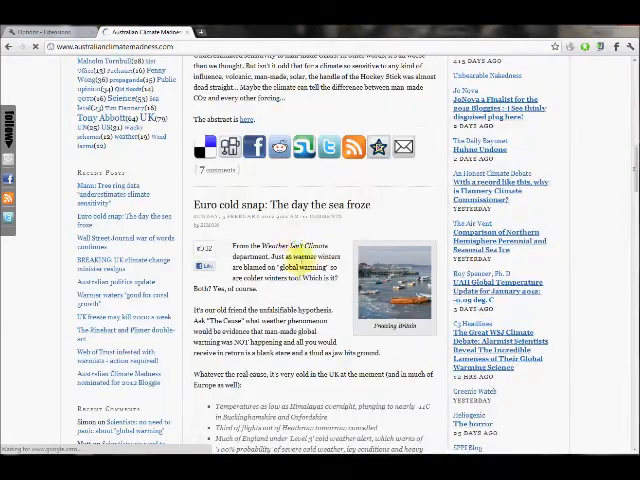
scroll(down, 3)
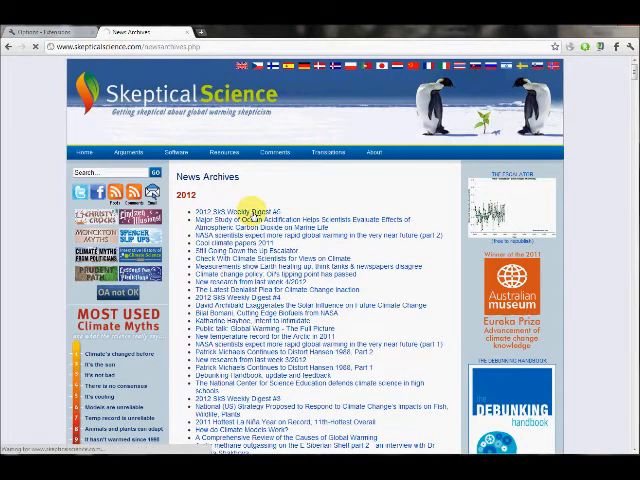
Step: Open 'Still Going Down the Up Escalator' and scroll down to its temperature graph
click(225, 211)
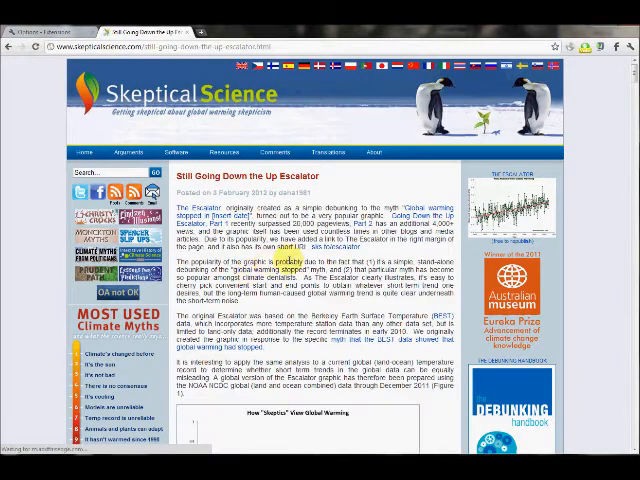
scroll(down, 3)
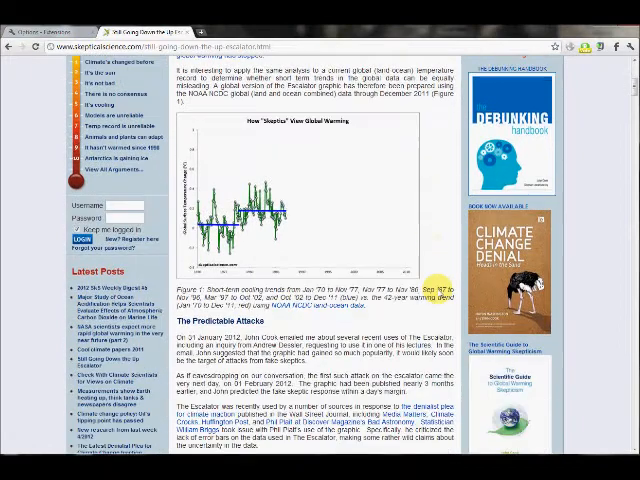
scroll(down, 3)
text(w)
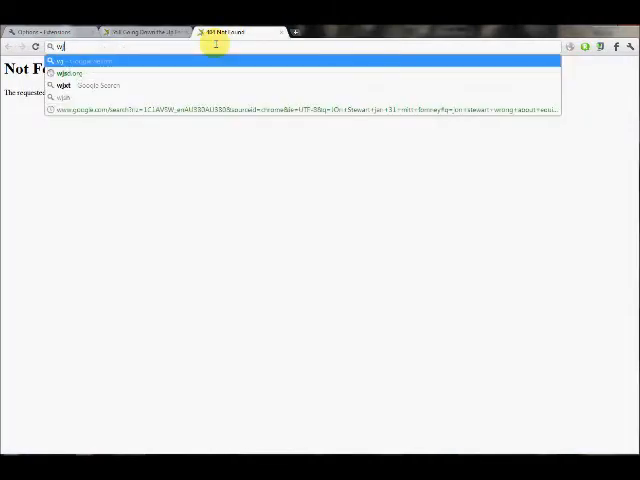
Step: Type 'js' into the omnibox of the new tab
text(j)
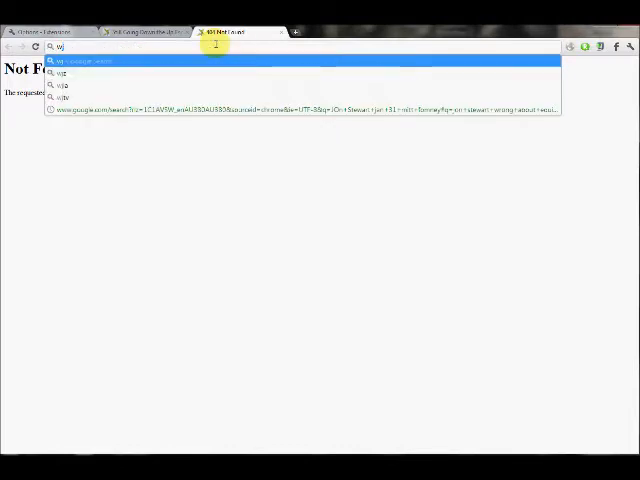
text(s)
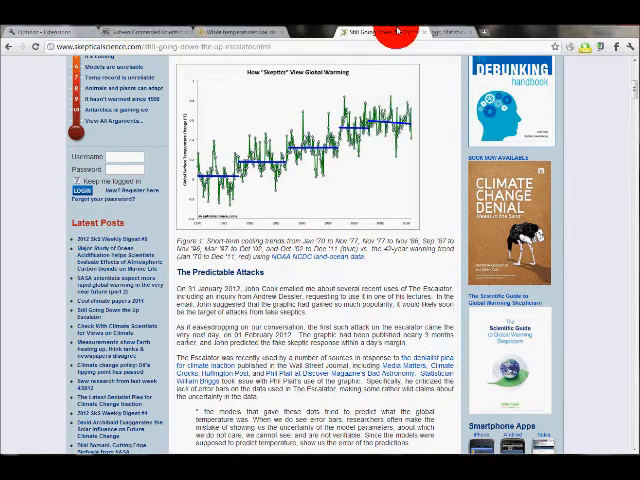
click(130, 10)
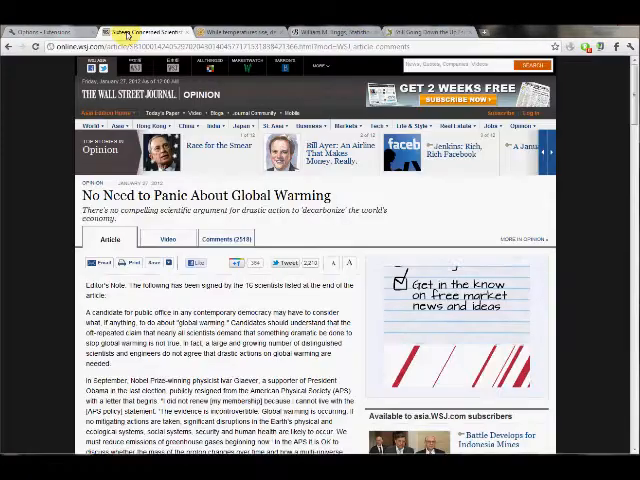
click(577, 48)
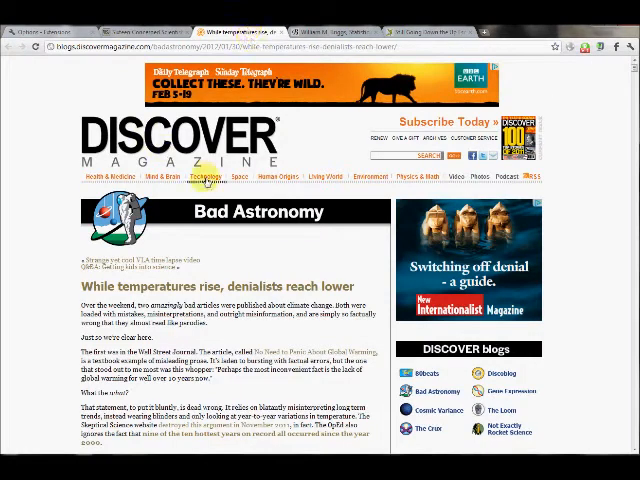
mouse_move(227, 343)
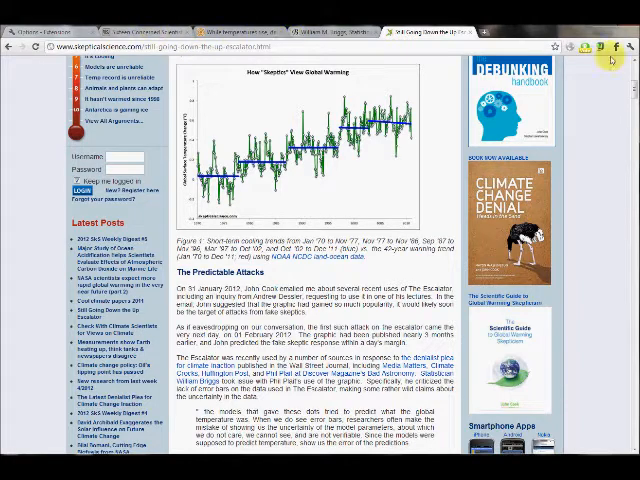
click(340, 31)
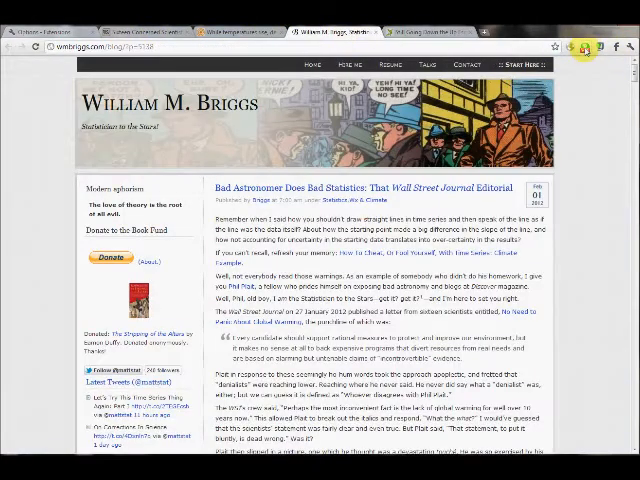
click(250, 31)
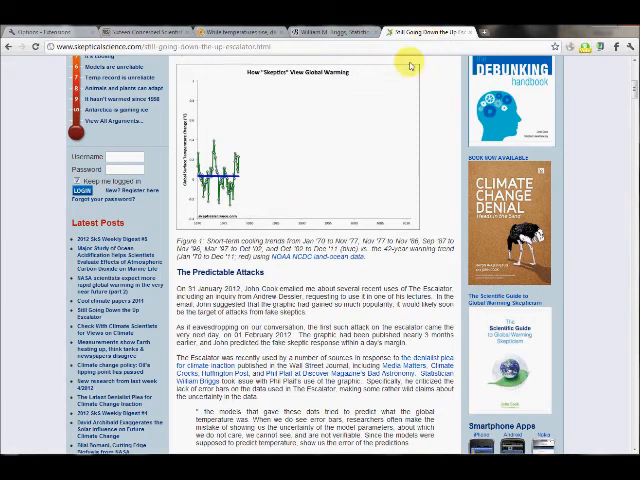
scroll(up, 3)
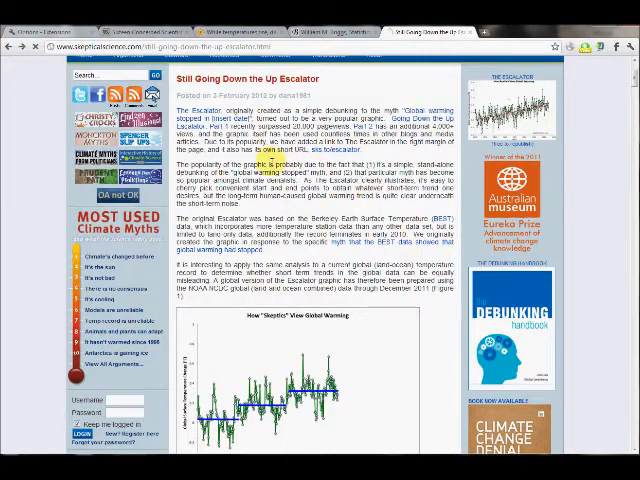
Step: Click the top tab strip to return toward the rbutr blog post
click(430, 8)
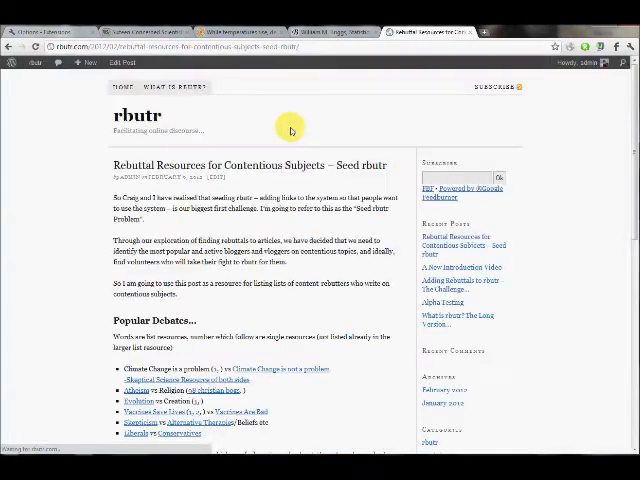
scroll(down, 3)
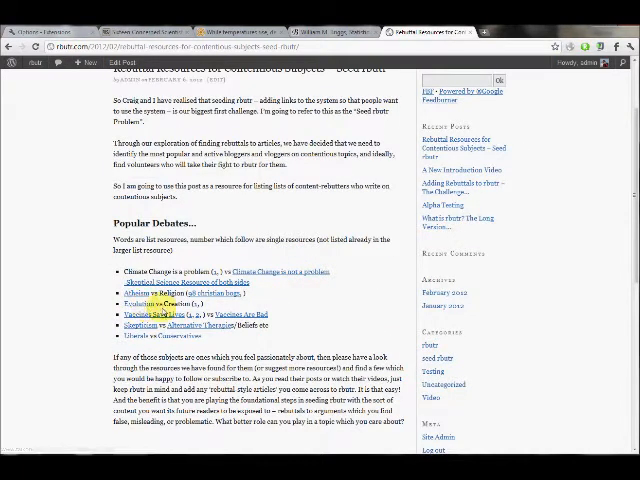
mouse_move(155, 322)
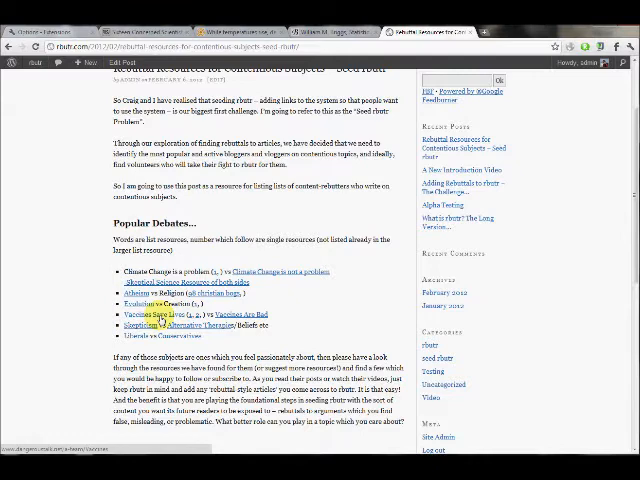
mouse_move(238, 323)
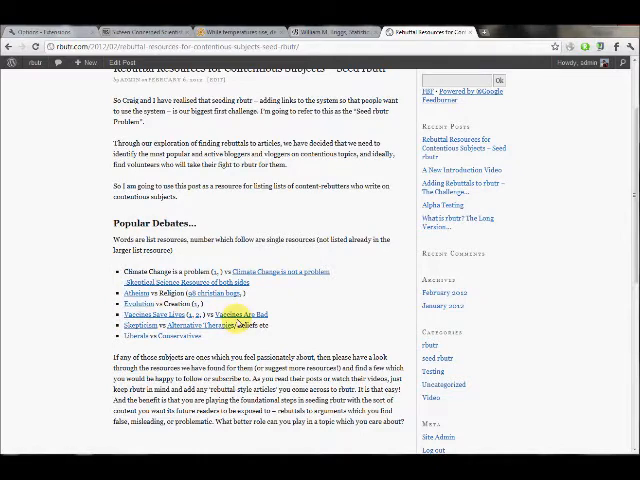